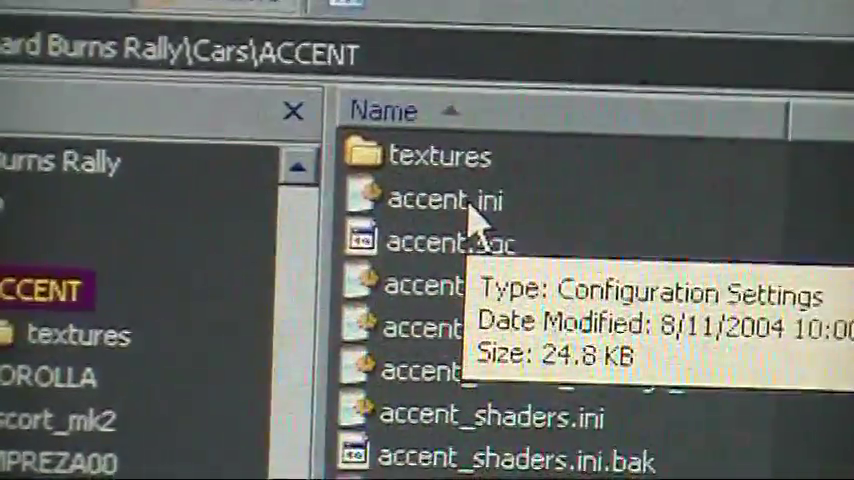
{"action": "mouse_move", "coordinate": [540, 300]}
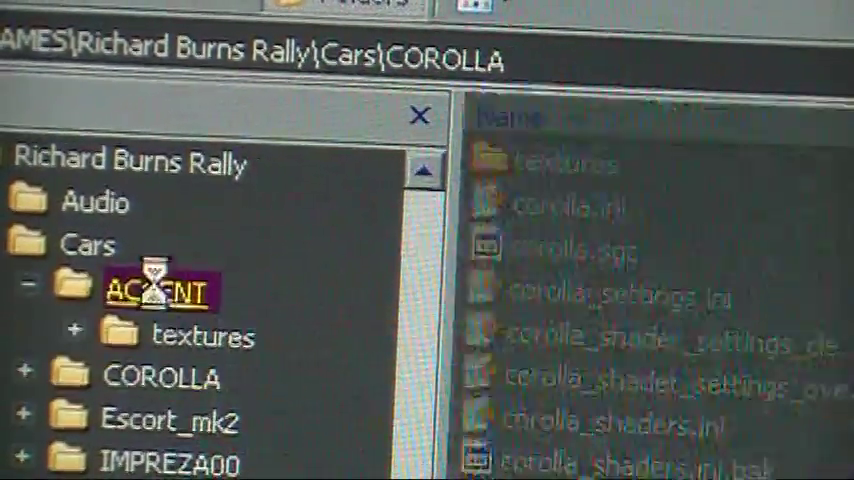
Open accent_settings.ini from the ACCENT car folder and scroll to the Front Lights section
{"action": "left_click", "coordinate": [150, 290]}
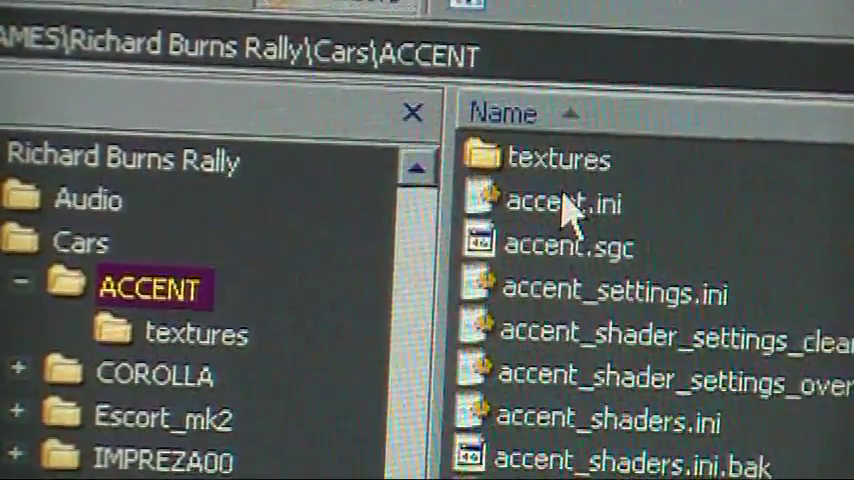
{"action": "mouse_move", "coordinate": [576, 300]}
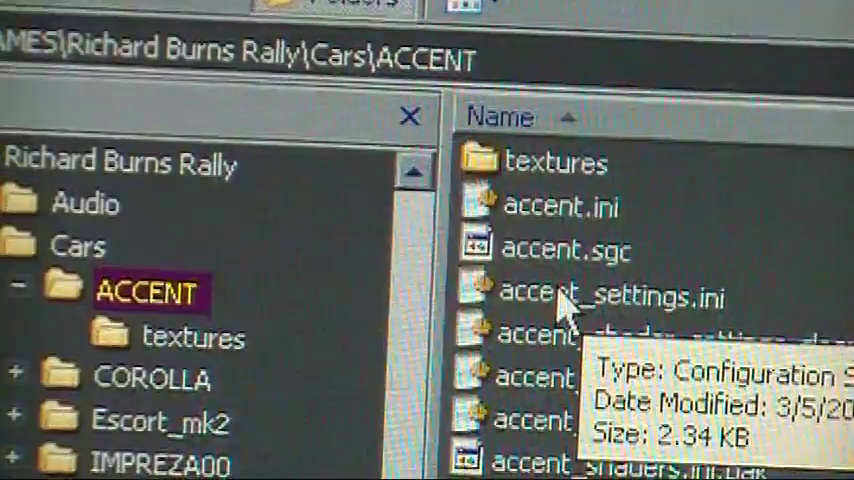
{"action": "double_click", "coordinate": [610, 296]}
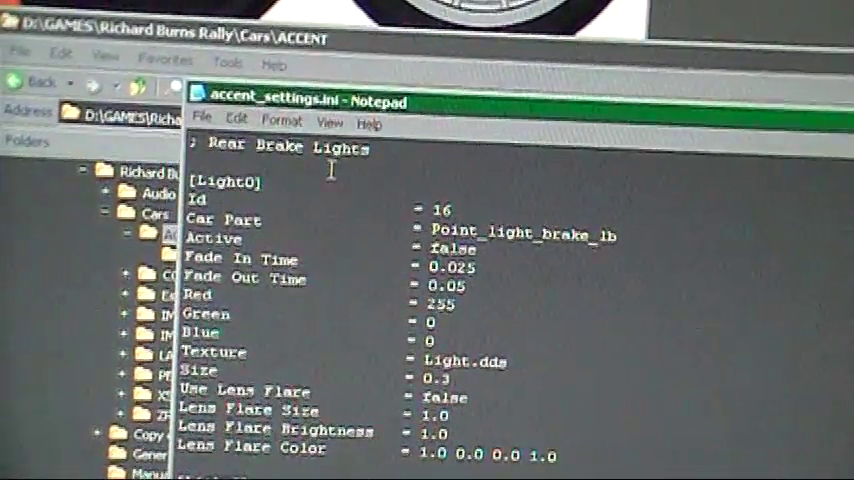
{"action": "scroll", "scroll_direction": "down", "scroll_amount": 3}
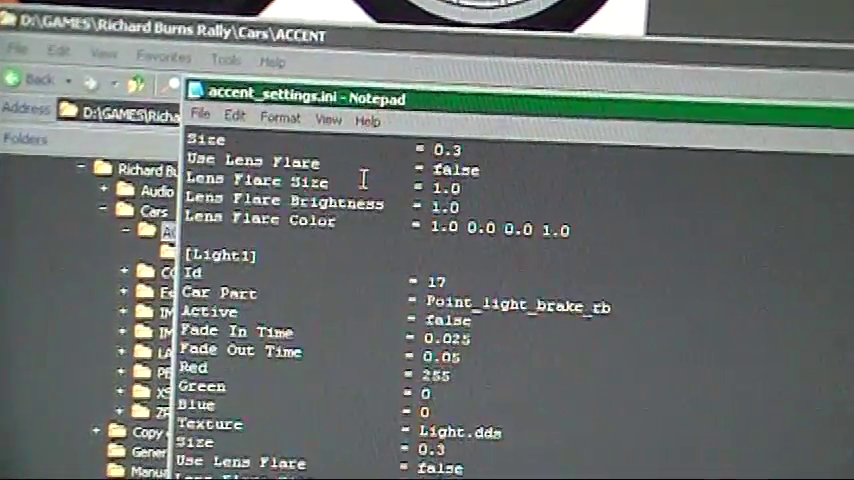
{"action": "scroll", "scroll_direction": "down", "scroll_amount": 3}
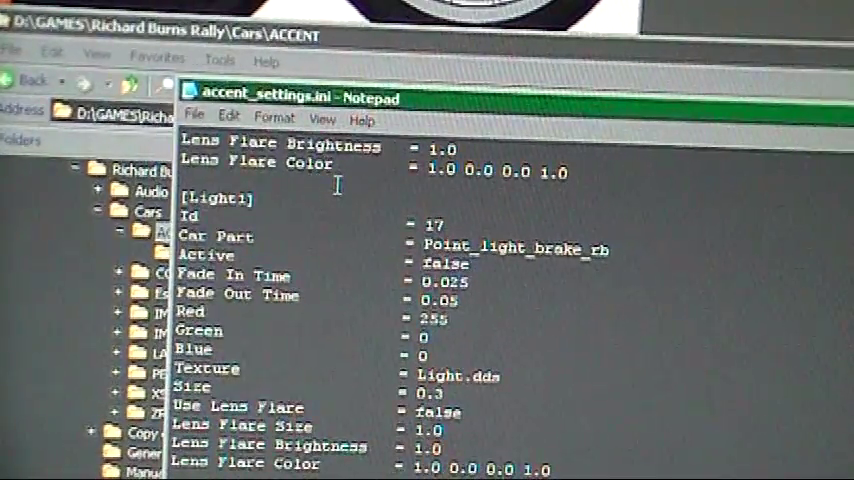
{"action": "scroll", "scroll_direction": "down", "scroll_amount": 3}
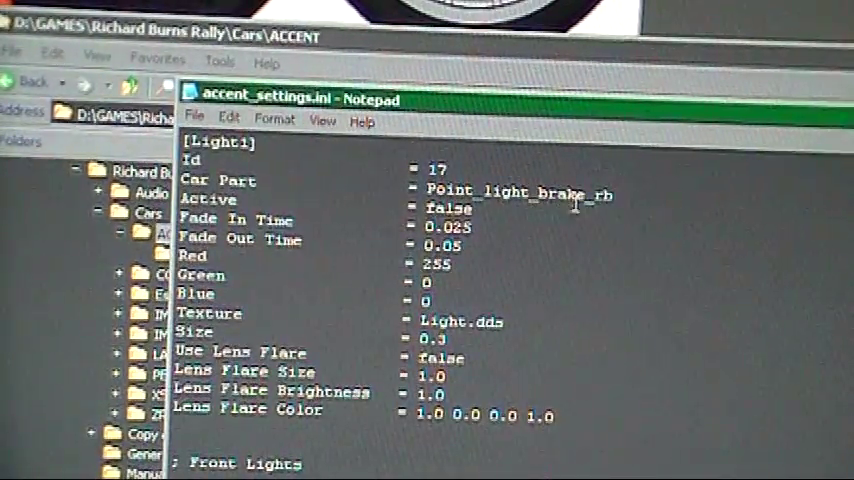
{"action": "scroll", "scroll_direction": "down", "scroll_amount": 3}
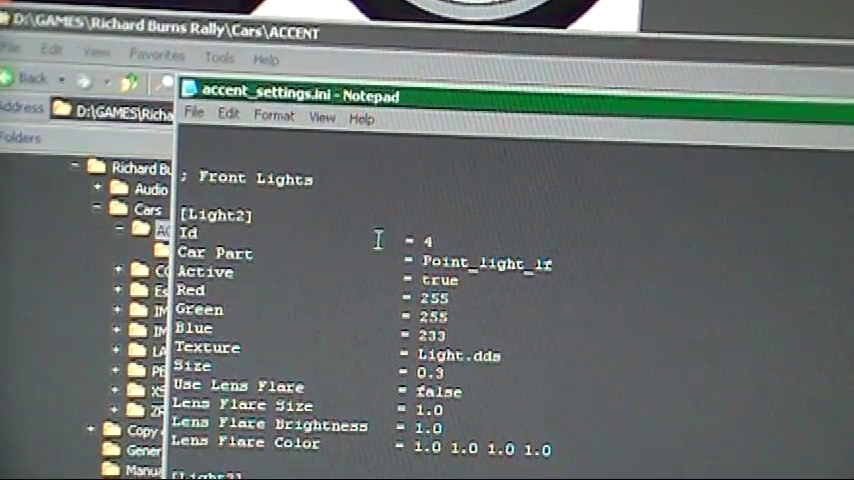
{"action": "scroll", "scroll_direction": "down", "scroll_amount": 3}
{"action": "type", "text": "0"}
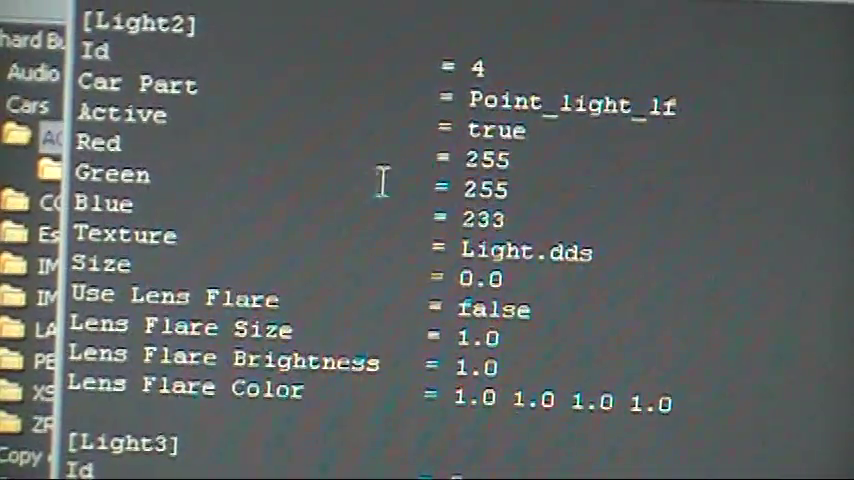
Replace Active = true with false for [Light2] and [Light3]
{"action": "double_click", "coordinate": [496, 132]}
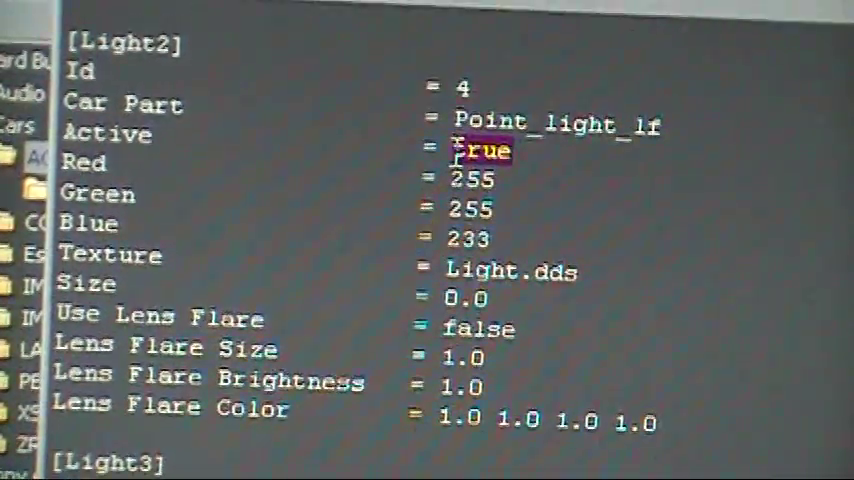
{"action": "type", "text": "fakse"}
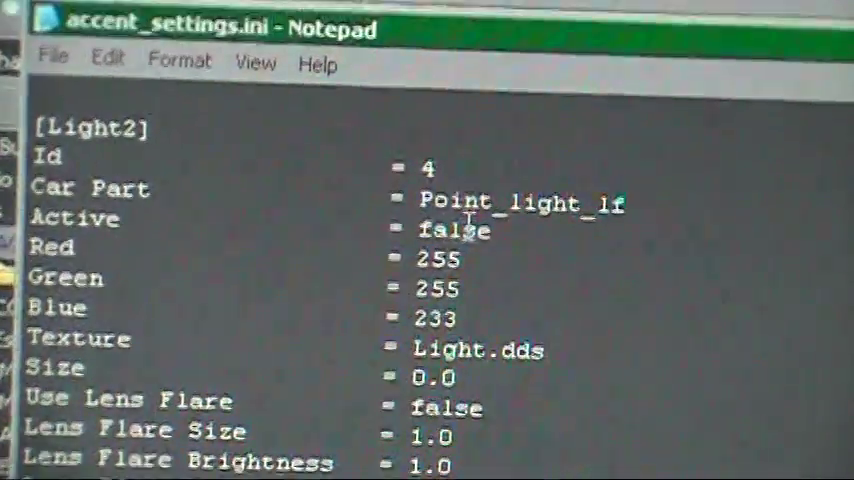
{"action": "scroll", "scroll_direction": "down", "scroll_amount": 3}
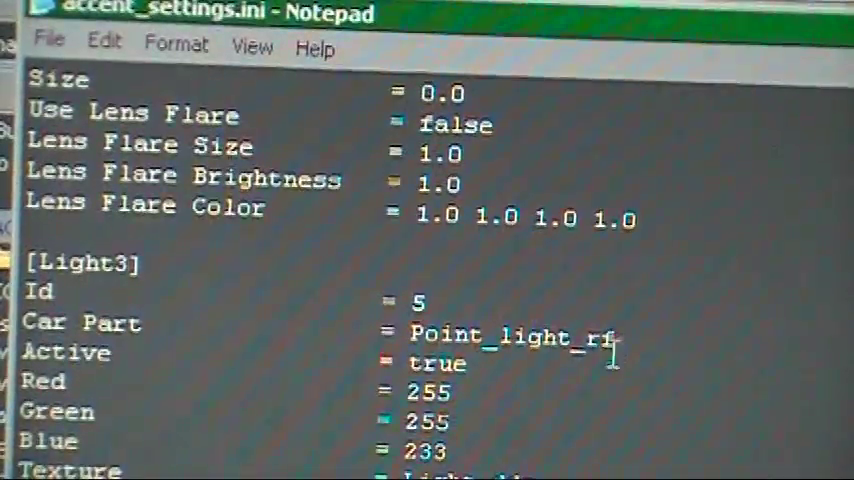
{"action": "double_click", "coordinate": [436, 368]}
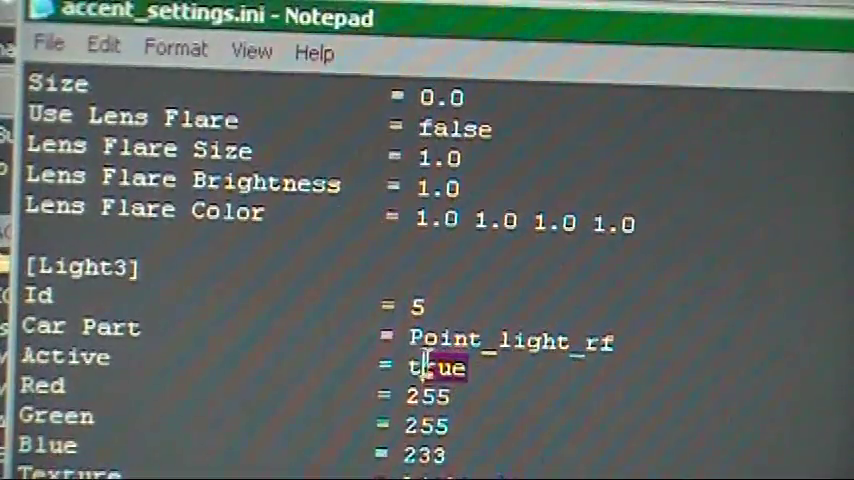
{"action": "type", "text": "fa"}
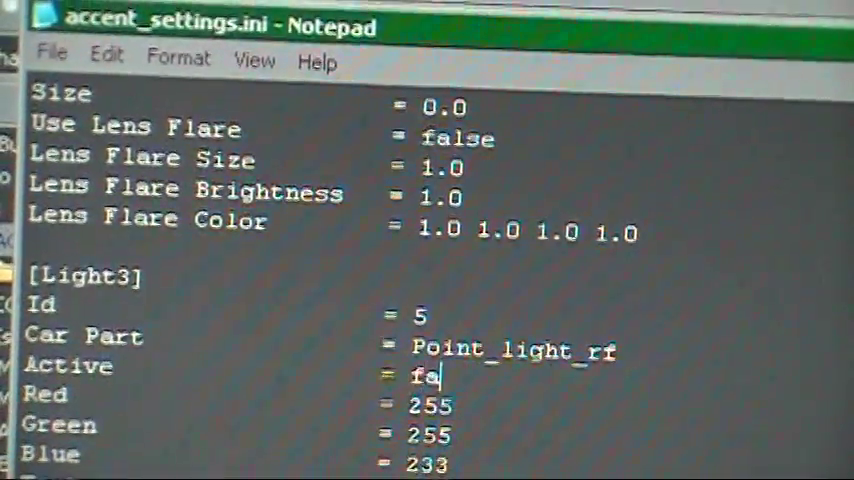
{"action": "type", "text": "lse"}
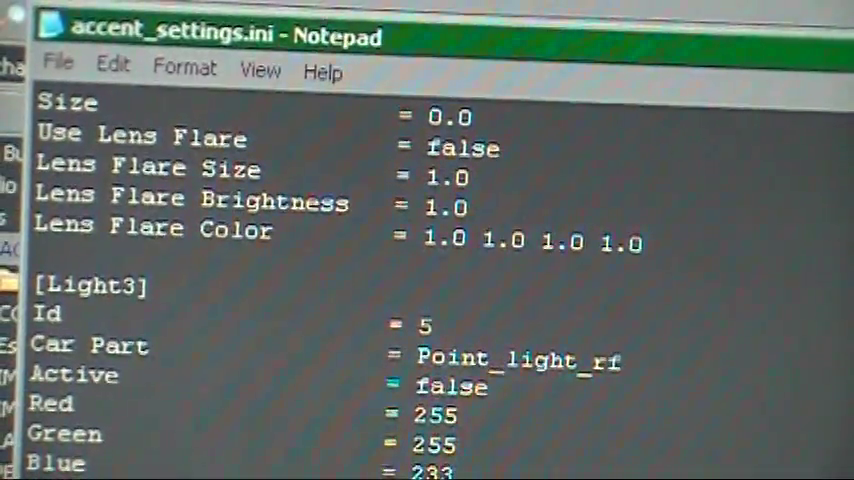
{"action": "scroll", "scroll_direction": "down", "scroll_amount": 3}
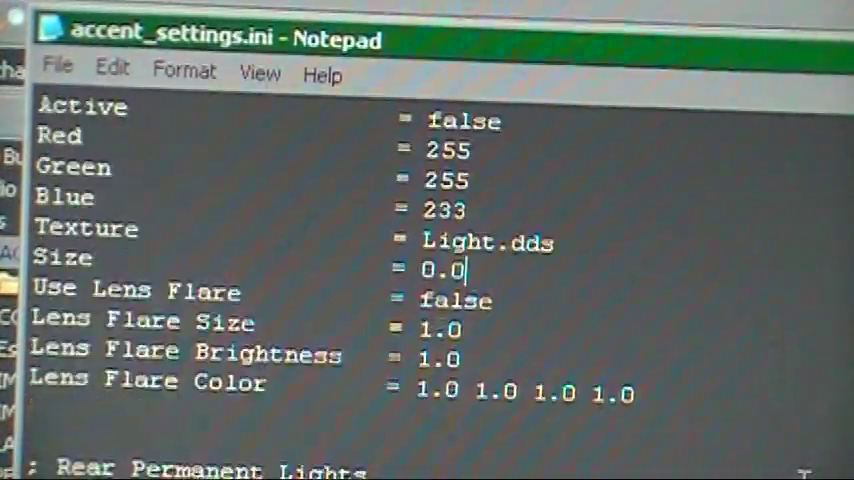
Replace Active = true with false for the rear permanent light [Light4], then scroll toward [Light5]
{"action": "scroll", "scroll_direction": "down", "scroll_amount": 3}
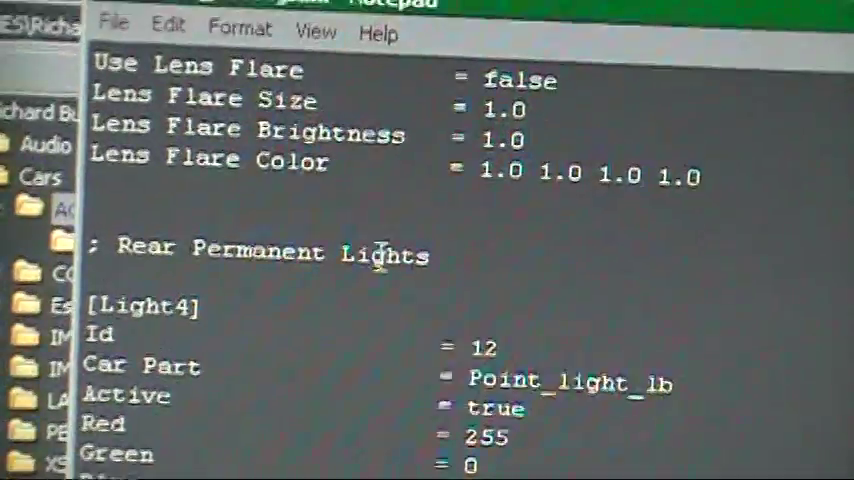
{"action": "scroll", "scroll_direction": "down", "scroll_amount": 3}
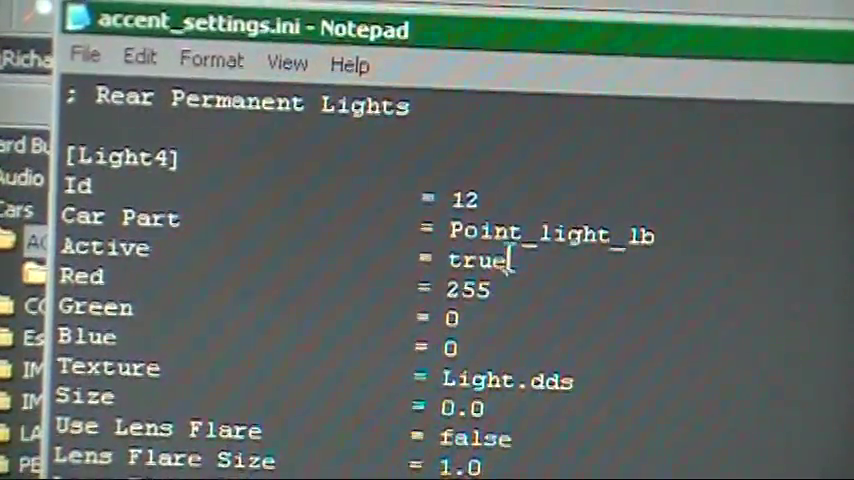
{"action": "double_click", "coordinate": [470, 260]}
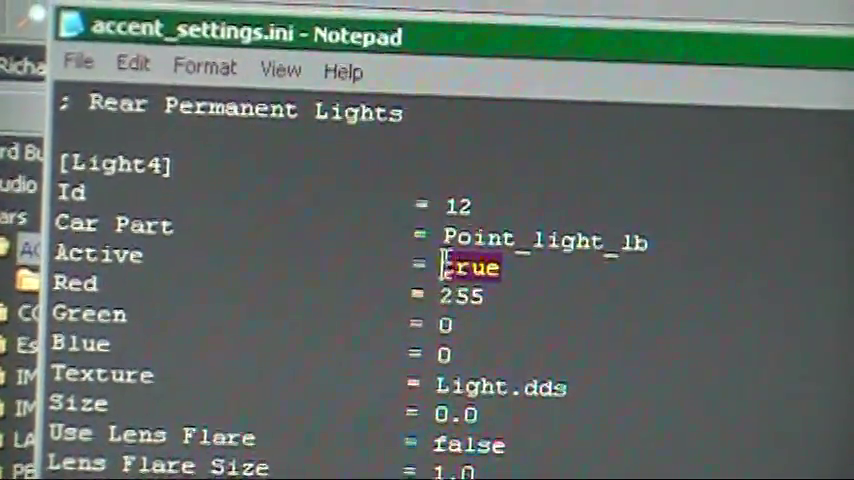
{"action": "type", "text": "false"}
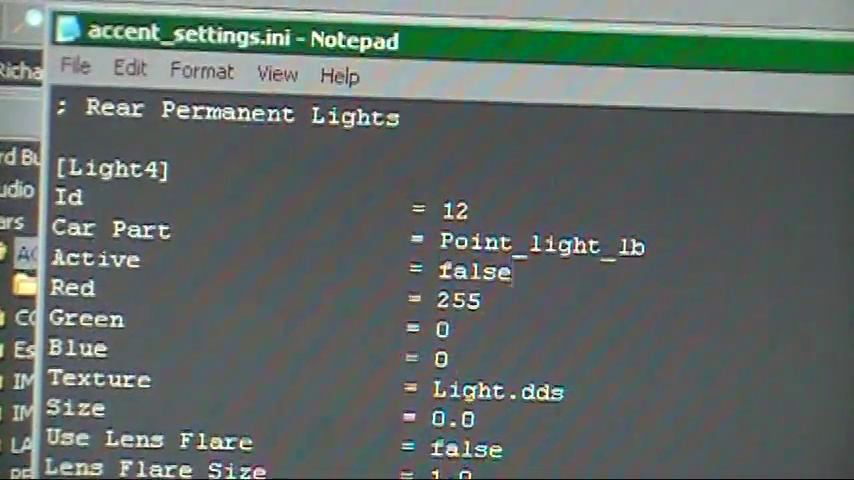
{"action": "scroll", "scroll_direction": "down", "scroll_amount": 3}
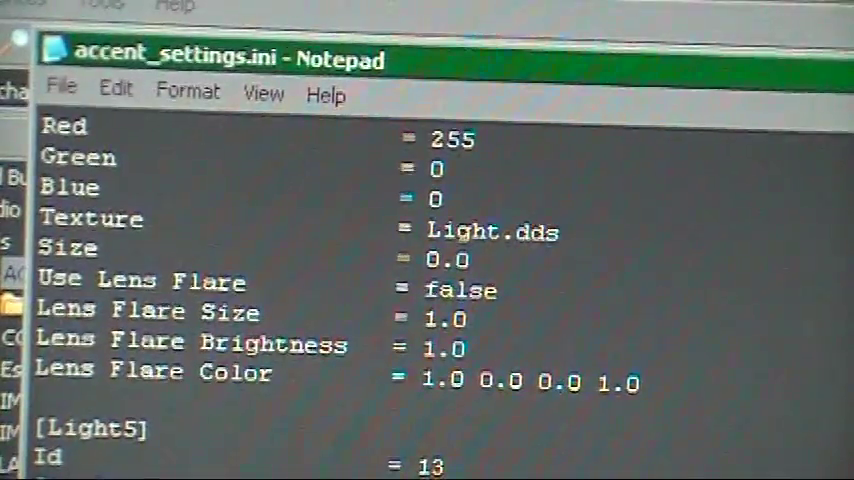
{"action": "left_click", "coordinate": [62, 86]}
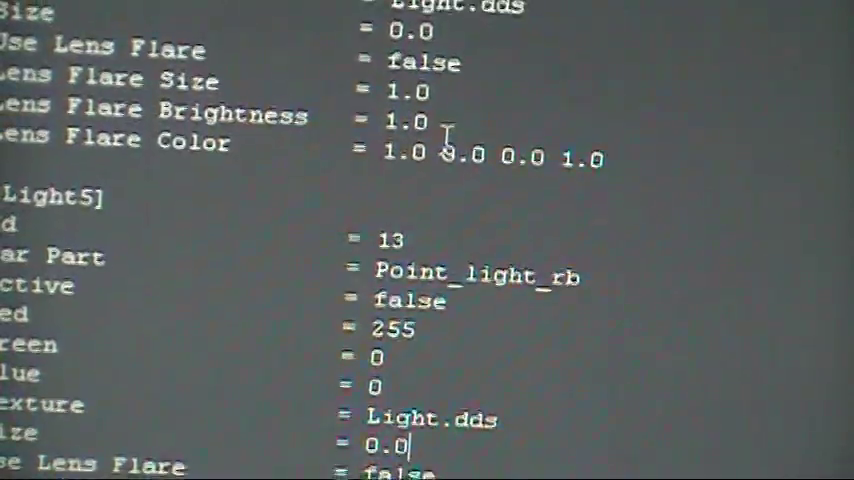
{"action": "scroll", "scroll_direction": "up", "scroll_amount": 3}
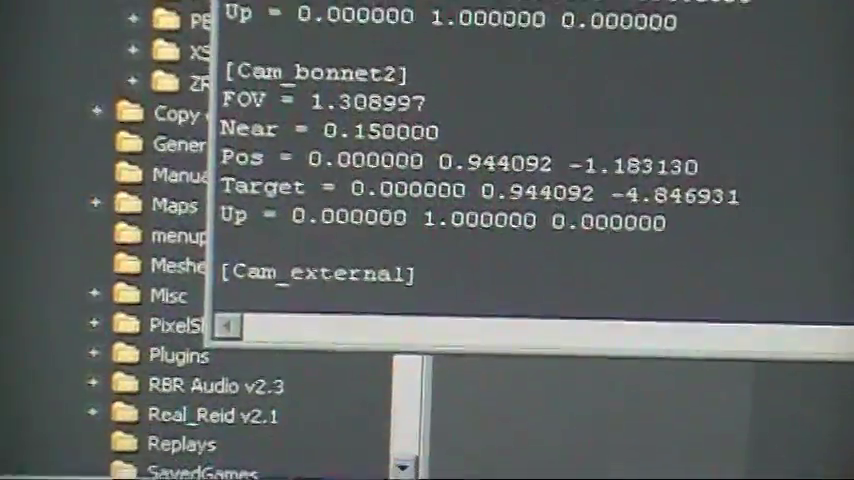
{"action": "scroll", "scroll_direction": "down", "scroll_amount": 3}
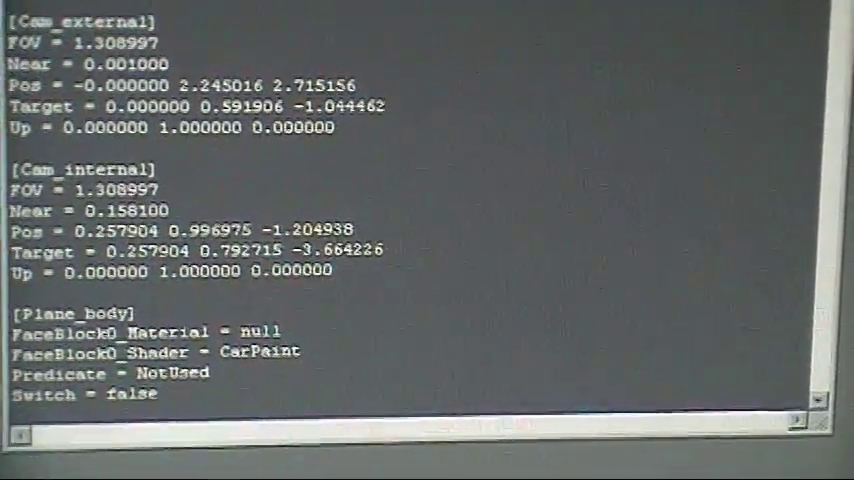
{"action": "scroll", "scroll_direction": "down", "scroll_amount": 3}
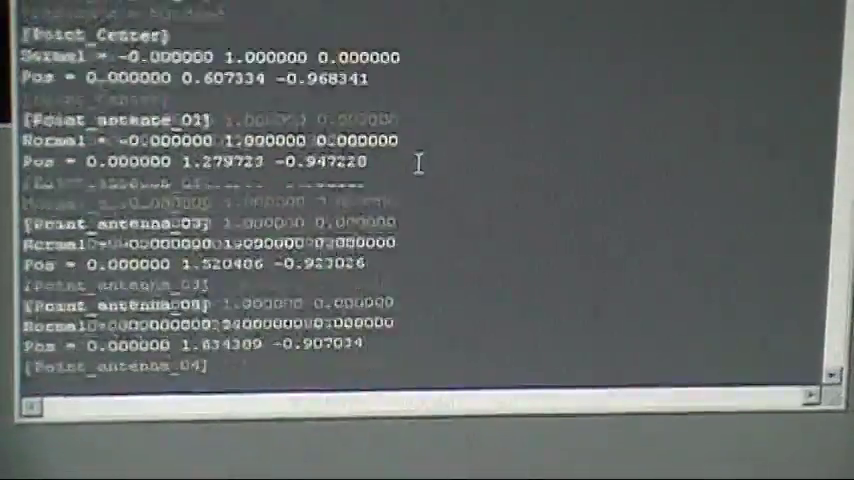
{"action": "scroll", "scroll_direction": "down", "scroll_amount": 3}
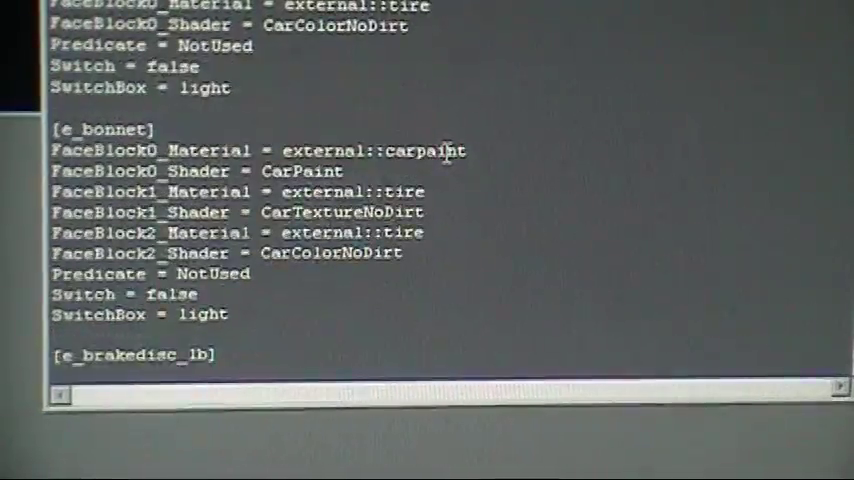
{"action": "scroll", "scroll_direction": "down", "scroll_amount": 3}
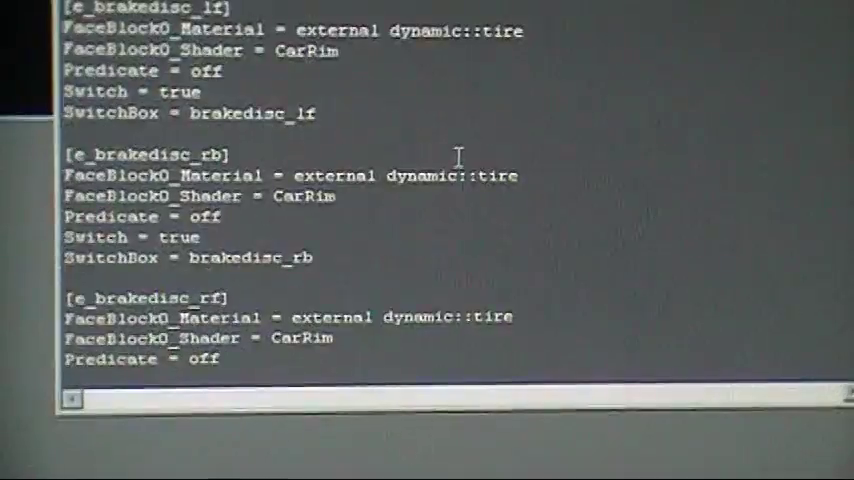
{"action": "scroll", "scroll_direction": "down", "scroll_amount": 3}
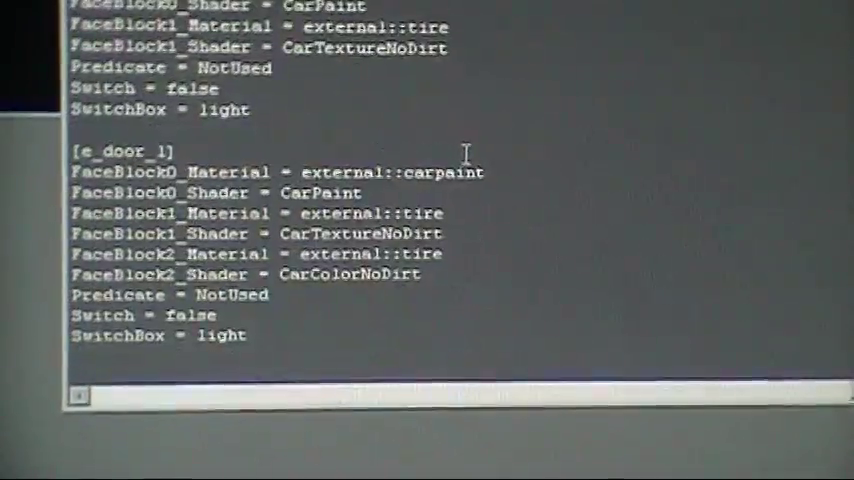
{"action": "scroll", "scroll_direction": "down", "scroll_amount": 3}
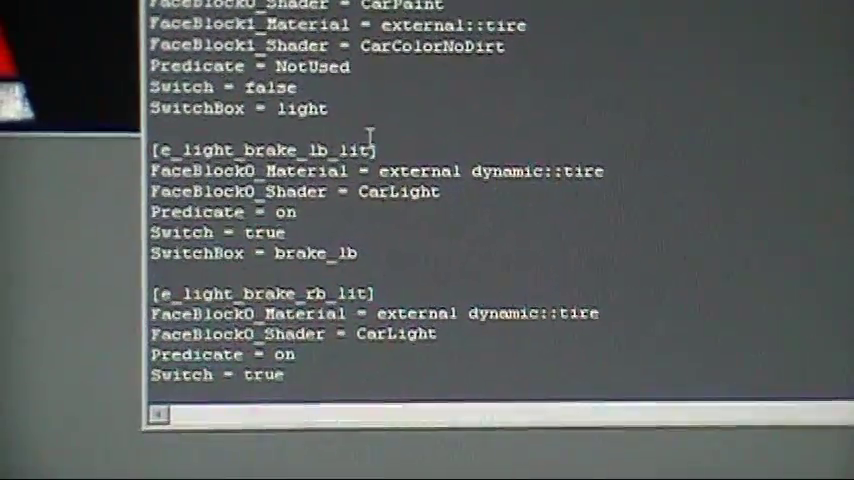
{"action": "scroll", "scroll_direction": "down", "scroll_amount": 3}
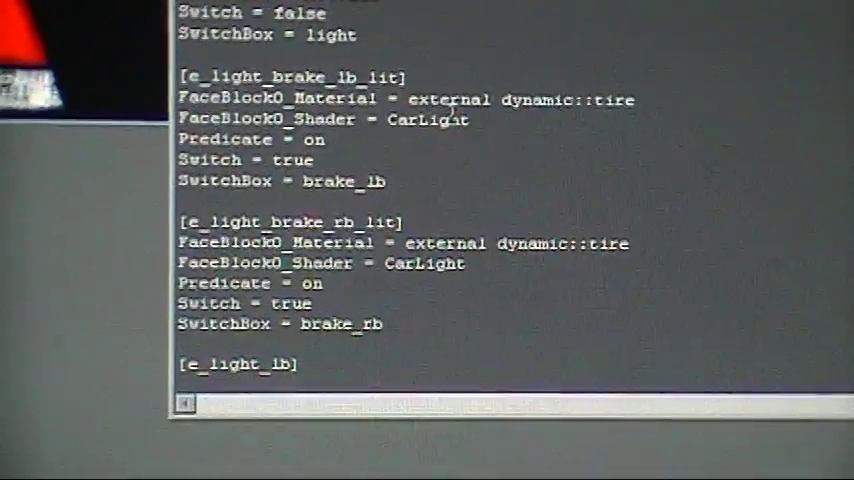
{"action": "scroll", "scroll_direction": "down", "scroll_amount": 3}
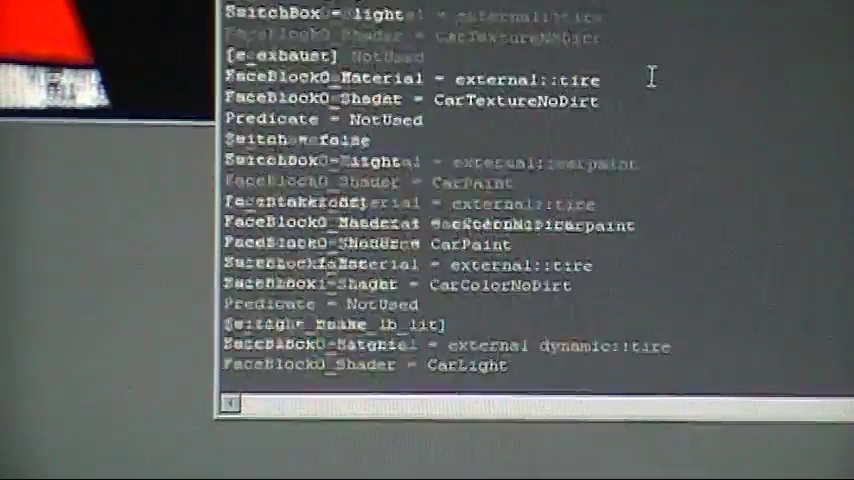
{"action": "scroll", "scroll_direction": "down", "scroll_amount": 3}
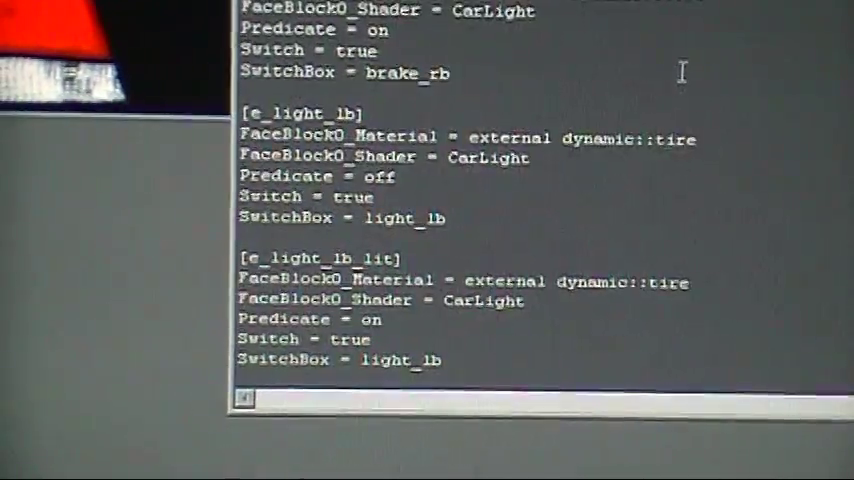
Set [e_light_lb_lit] Predicate to NotUsed and [e_light_lb] Predicate from off to on
{"action": "scroll", "scroll_direction": "down", "scroll_amount": 3}
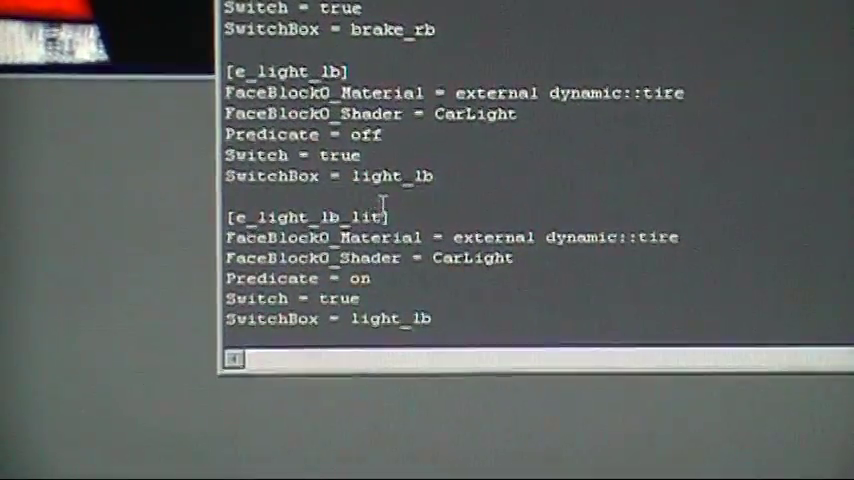
{"action": "scroll", "scroll_direction": "down", "scroll_amount": 3}
{"action": "type", "text": "Not"}
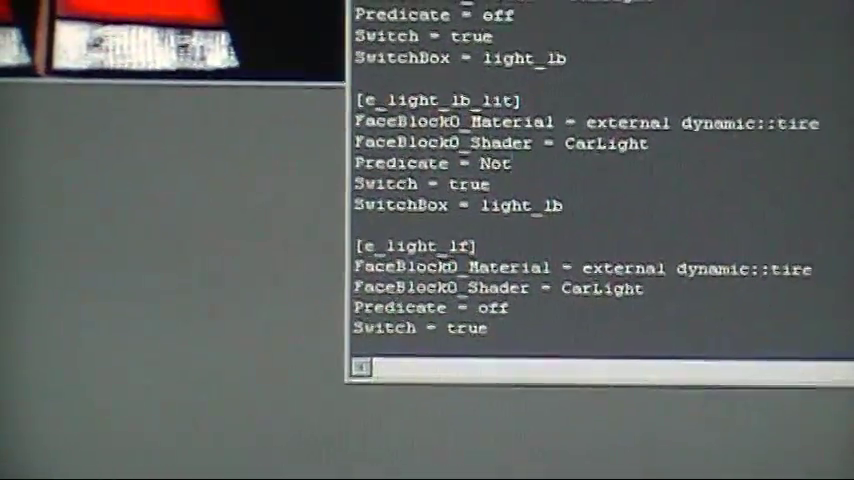
{"action": "type", "text": "Used"}
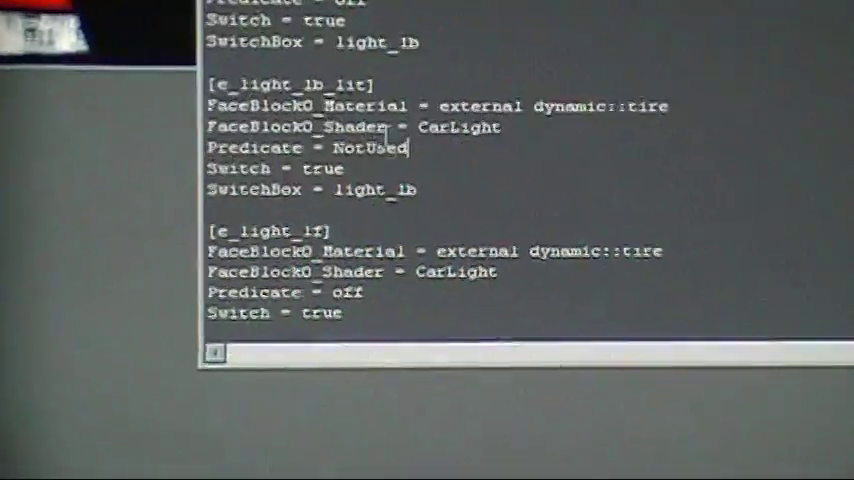
{"action": "scroll", "scroll_direction": "down", "scroll_amount": 3}
{"action": "type", "text": "n"}
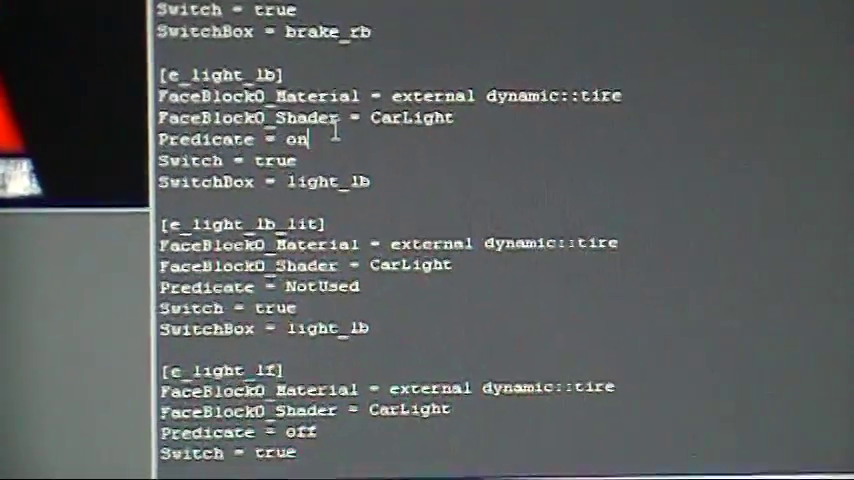
{"action": "scroll", "scroll_direction": "down", "scroll_amount": 3}
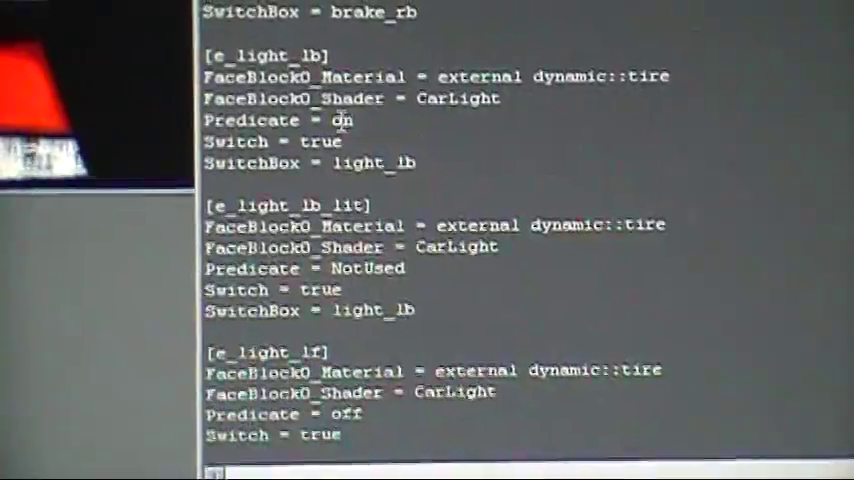
{"action": "scroll", "scroll_direction": "down", "scroll_amount": 3}
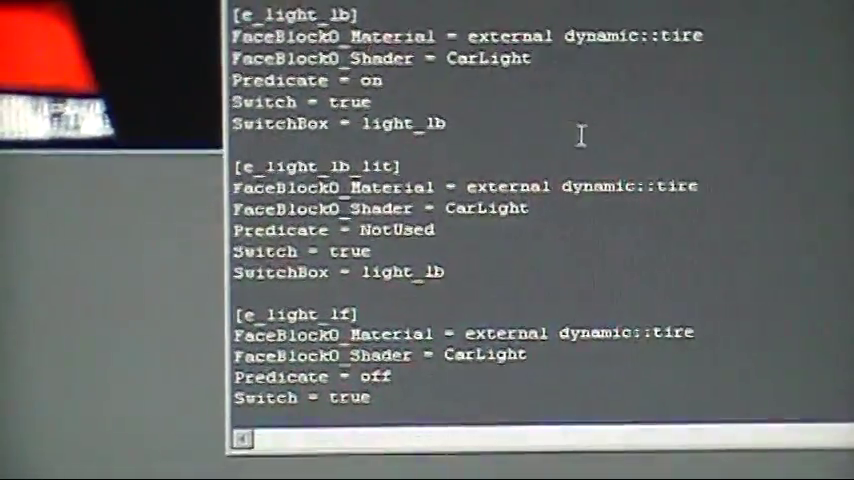
{"action": "scroll", "scroll_direction": "up", "scroll_amount": 3}
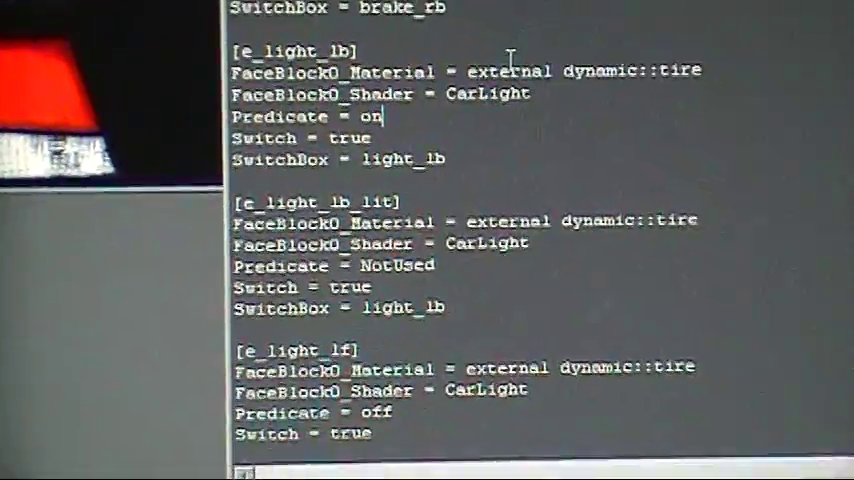
Set [e_light_lf] Predicate to on and [e_light_lf_lit] Predicate to NotUsed
{"action": "scroll", "scroll_direction": "down", "scroll_amount": 3}
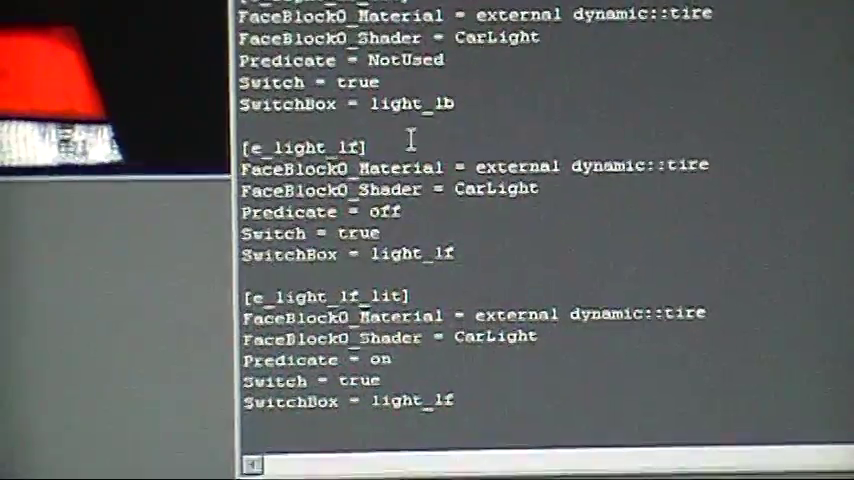
{"action": "scroll", "scroll_direction": "down", "scroll_amount": 3}
{"action": "type", "text": "n"}
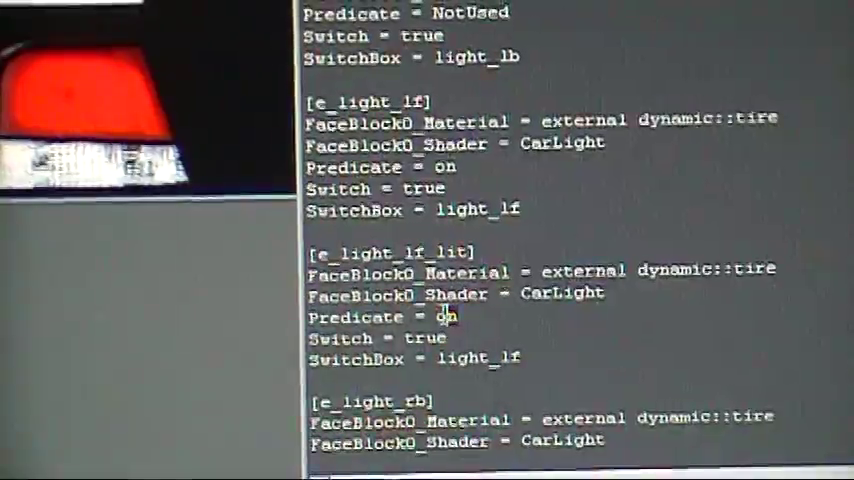
{"action": "type", "text": "N"}
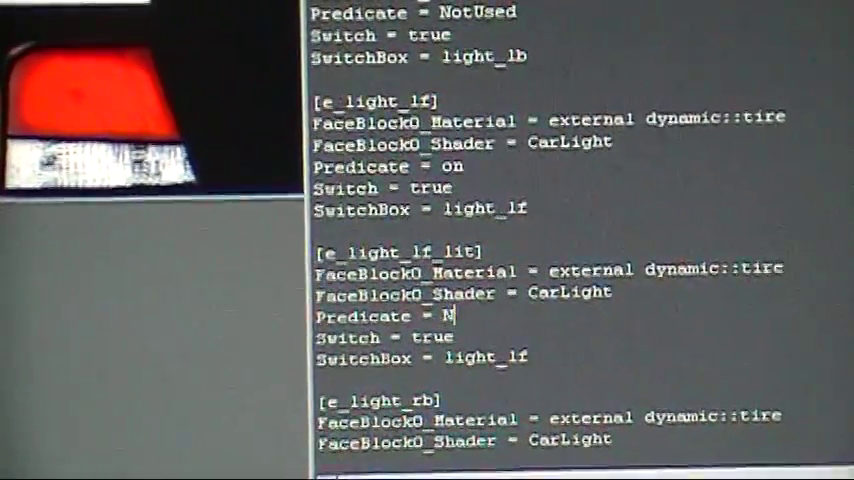
{"action": "type", "text": "otUsed"}
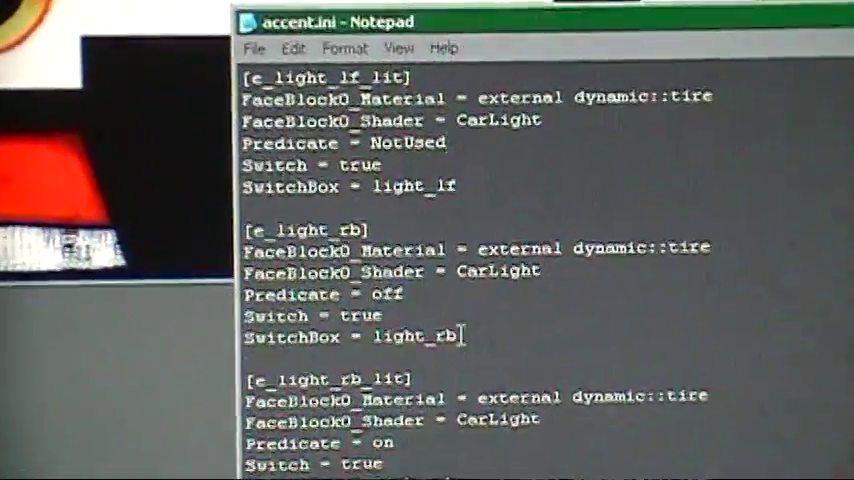
Set [e_light_rb] and [e_light_rf] Predicates to on and their _lit Predicates to NotUsed
{"action": "scroll", "scroll_direction": "down", "scroll_amount": 3}
{"action": "type", "text": "N"}
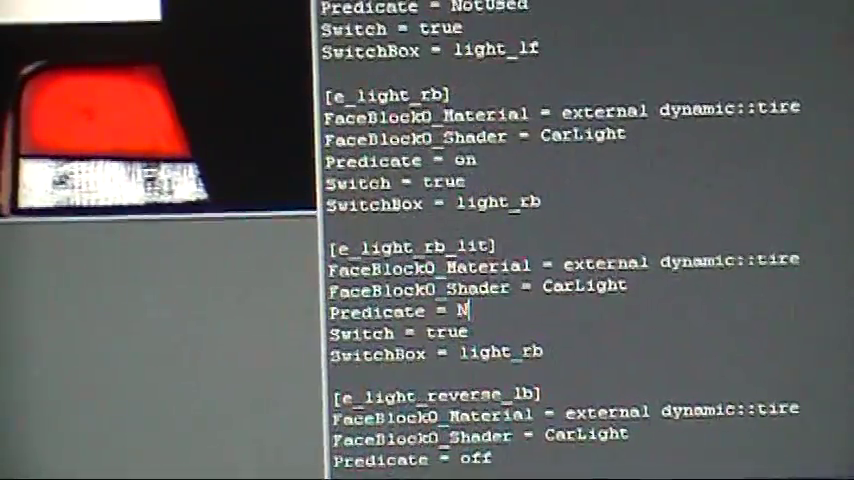
{"action": "type", "text": "otUsed"}
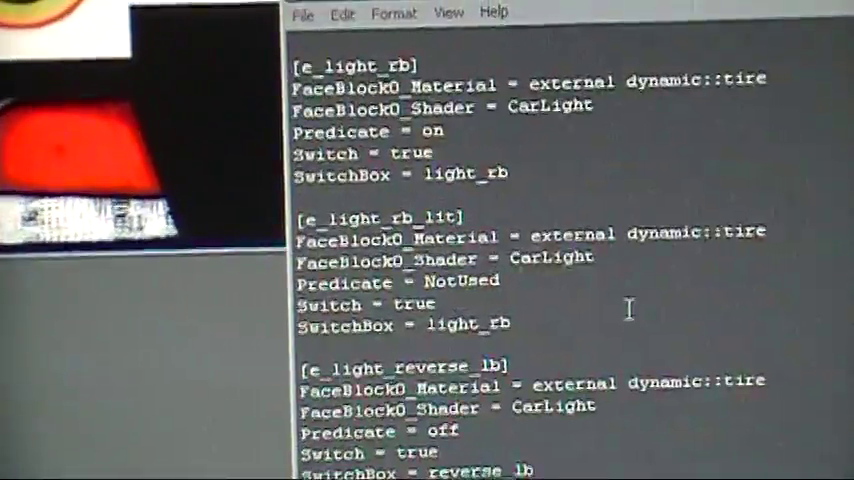
{"action": "scroll", "scroll_direction": "down", "scroll_amount": 3}
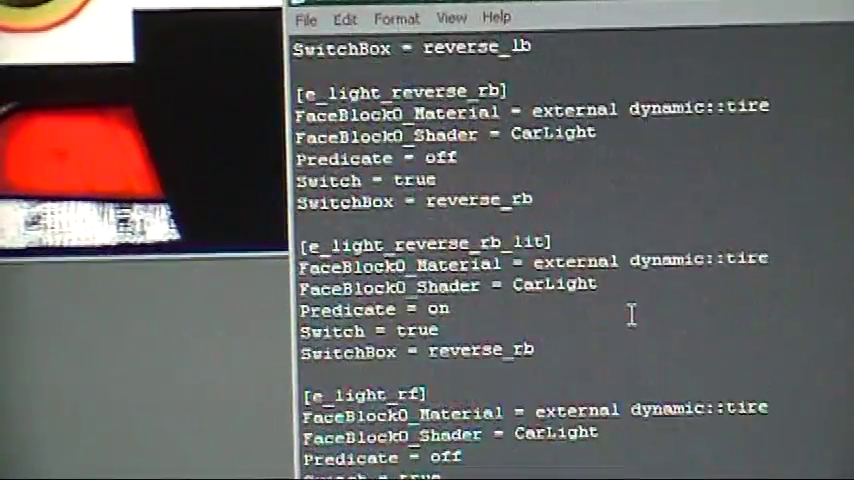
{"action": "scroll", "scroll_direction": "down", "scroll_amount": 3}
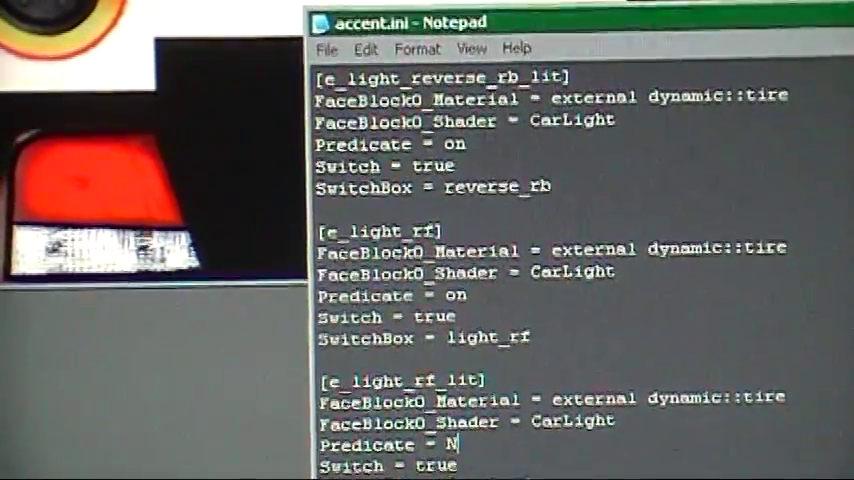
{"action": "type", "text": "otUsed"}
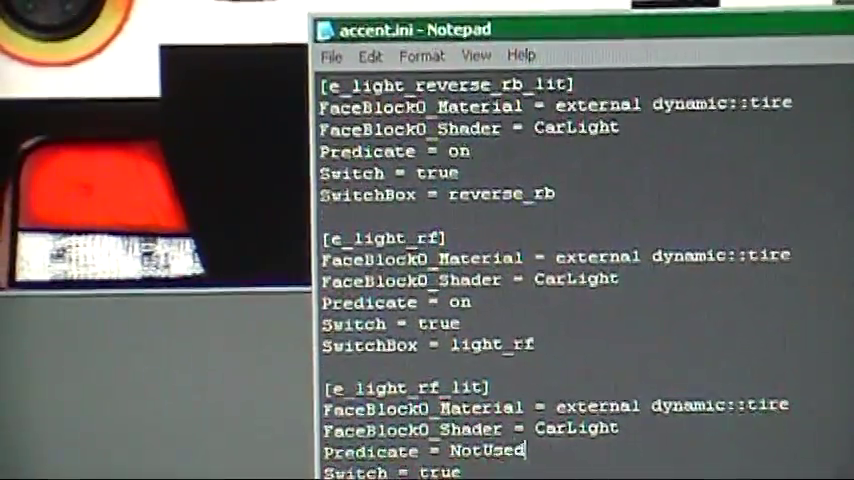
Save the edited accent.ini, then bring up the context menu for accent.ini in Explorer
{"action": "left_click", "coordinate": [332, 56]}
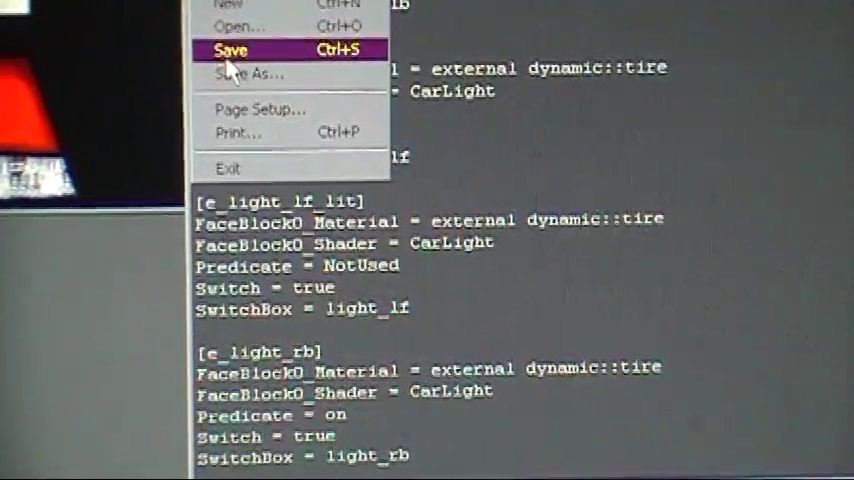
{"action": "left_click", "coordinate": [232, 50]}
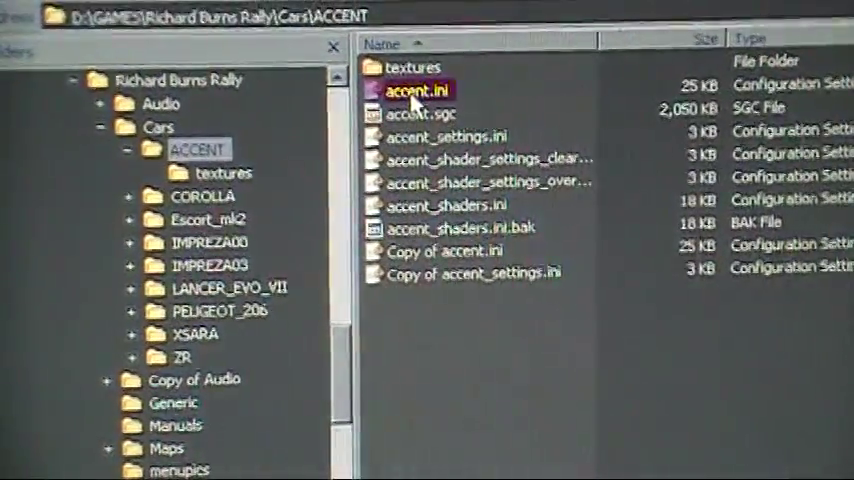
{"action": "right_click", "coordinate": [418, 90]}
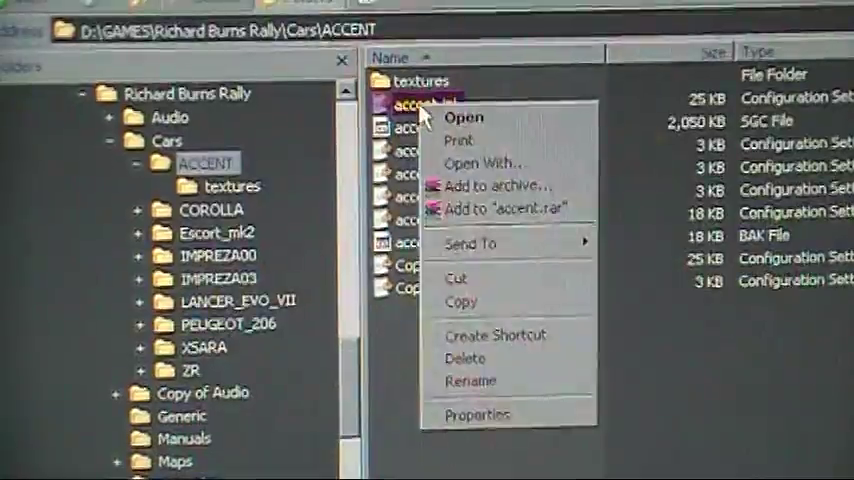